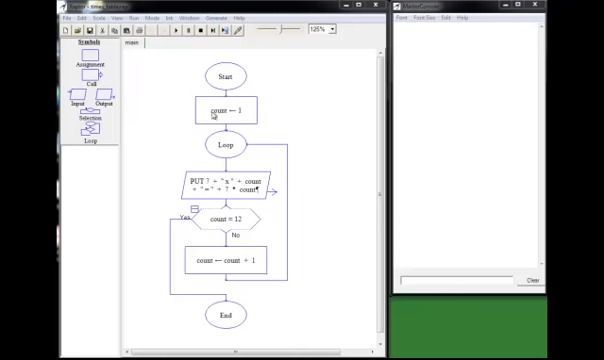
mouse_move(236, 106)
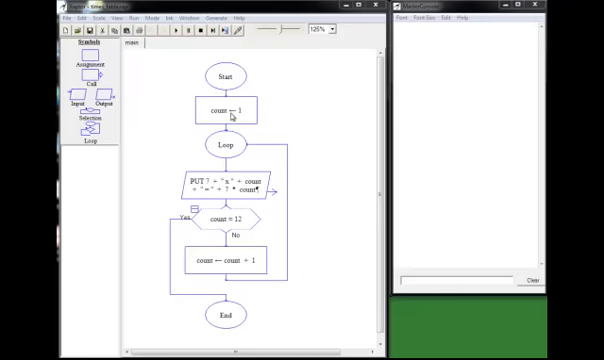
mouse_move(214, 262)
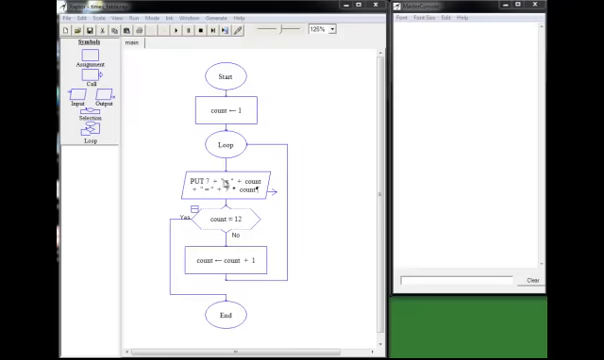
mouse_move(304, 196)
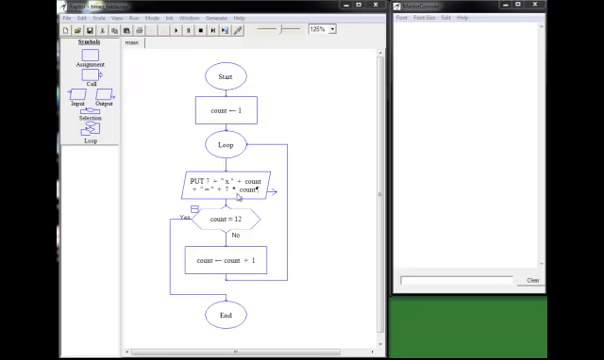
mouse_move(316, 128)
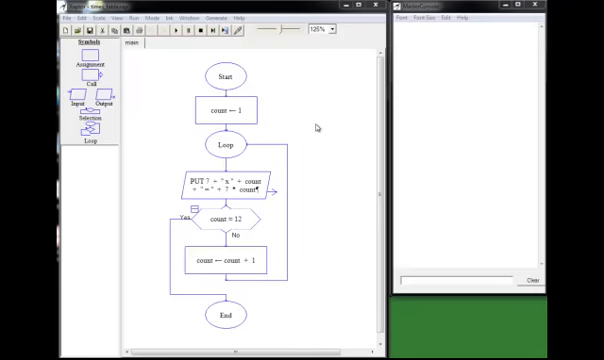
mouse_move(134, 20)
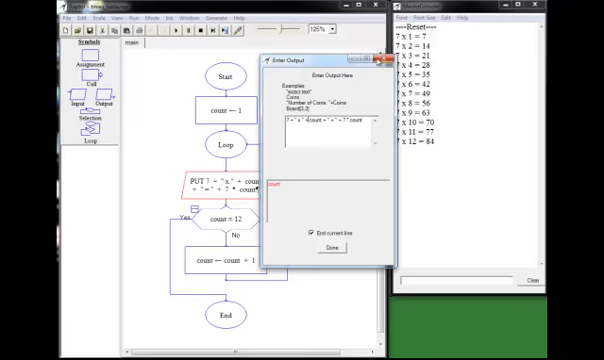
- Insert an Input step after Start with prompt "Which table?" storing into variable table
left_click(334, 246)
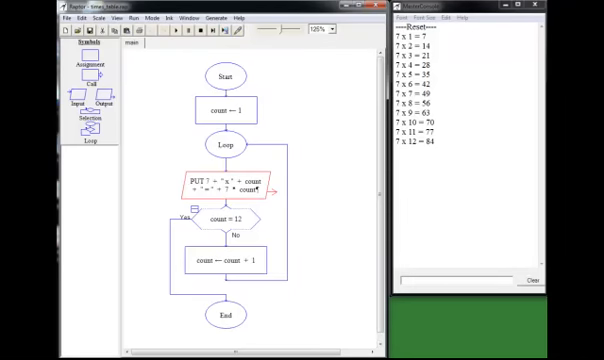
mouse_move(324, 160)
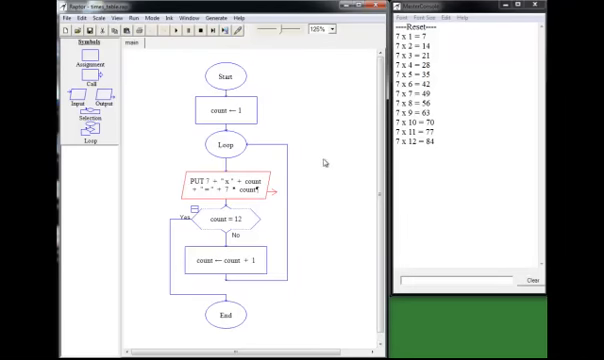
mouse_move(236, 104)
type("\"Which table")
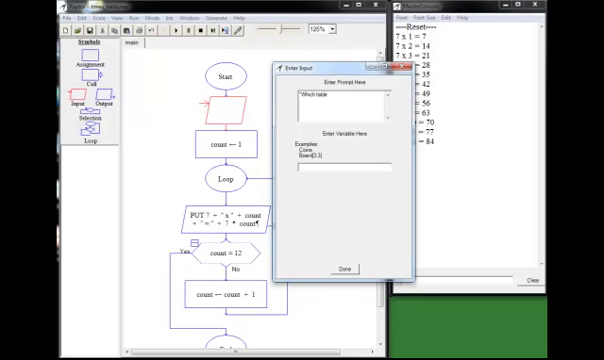
type("?\"")
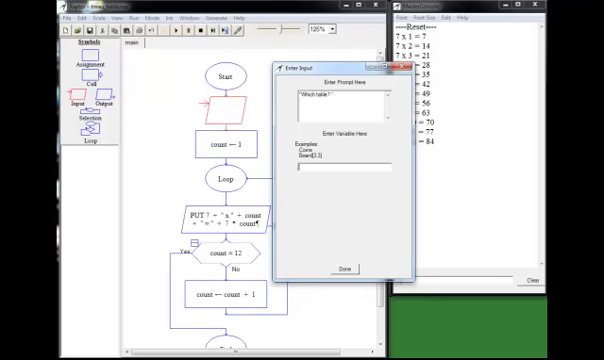
type("table")
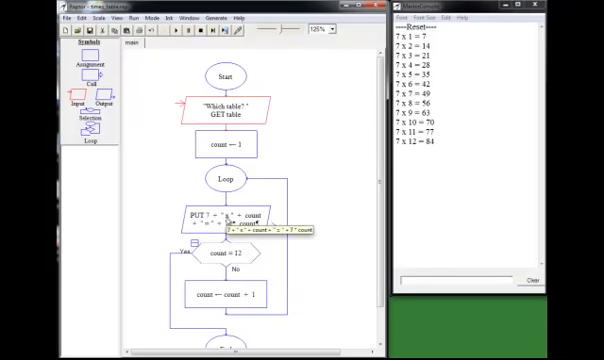
- Edit the PUT statement to print table x count = table * count
double_click(230, 224)
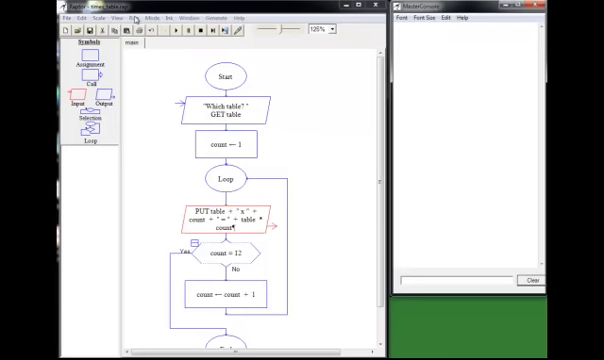
- Execute the flowchart, answer the table prompt, and let the multiplication table print
left_click(172, 28)
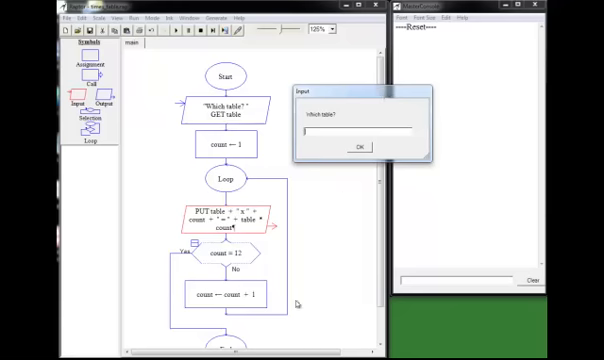
type("3")
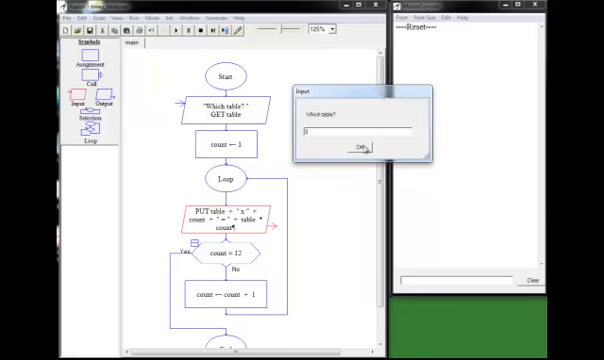
left_click(368, 148)
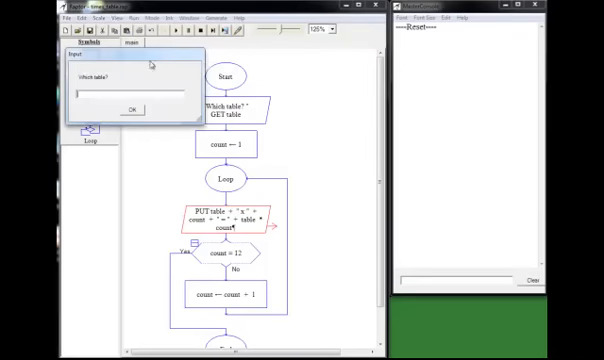
type("x")
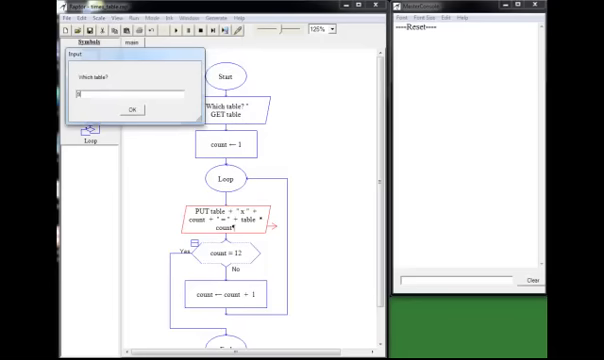
left_click(132, 108)
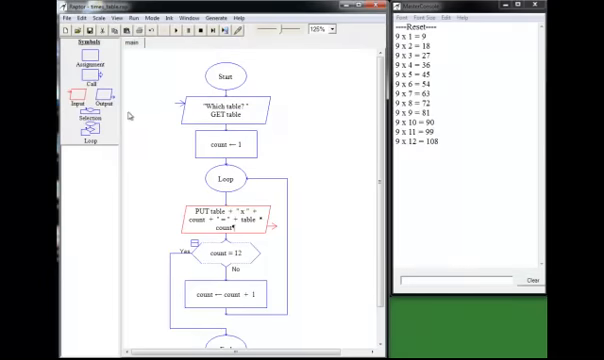